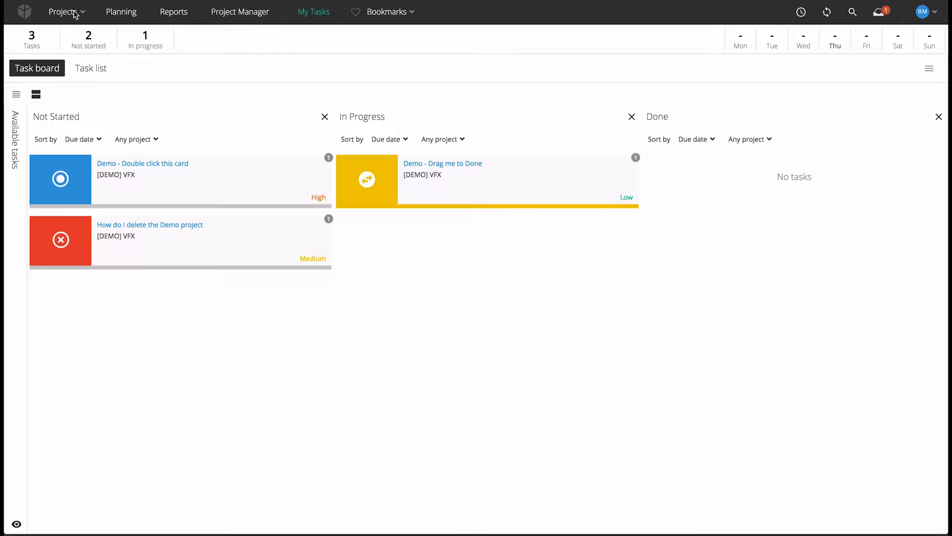
Step: Begin a new project 'My Game' (code my_game) and list the workflow schemas to choose from
{"action": "left_click", "coordinate": [63, 11]}
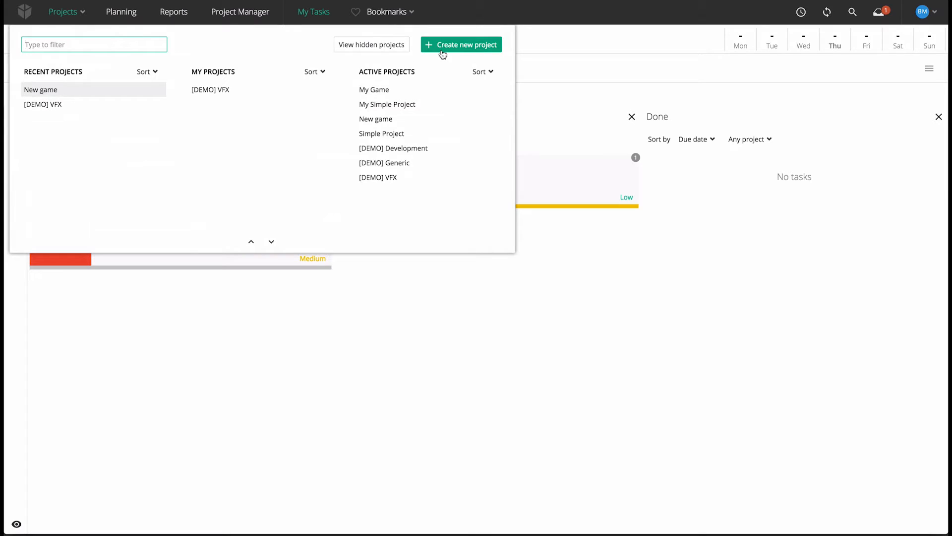
{"action": "left_click", "coordinate": [461, 44]}
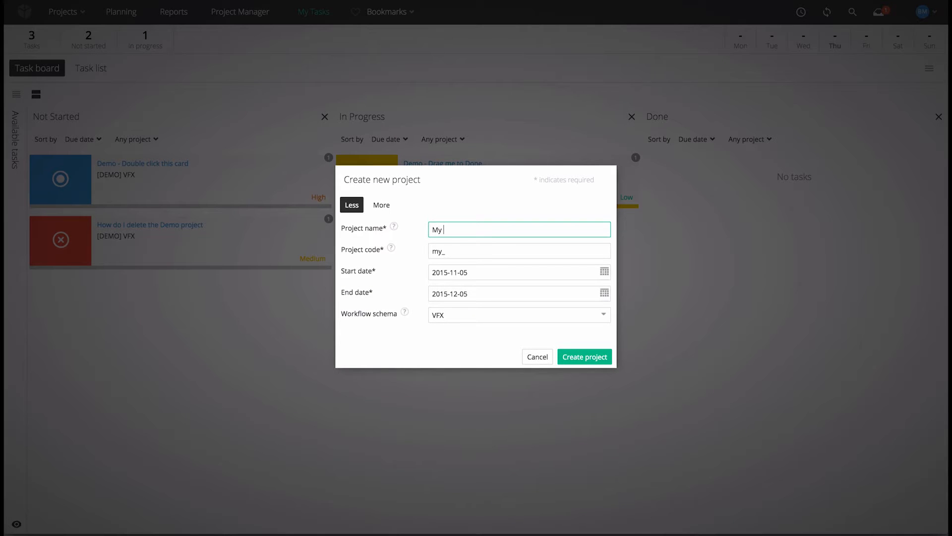
{"action": "left_click", "coordinate": [519, 314]}
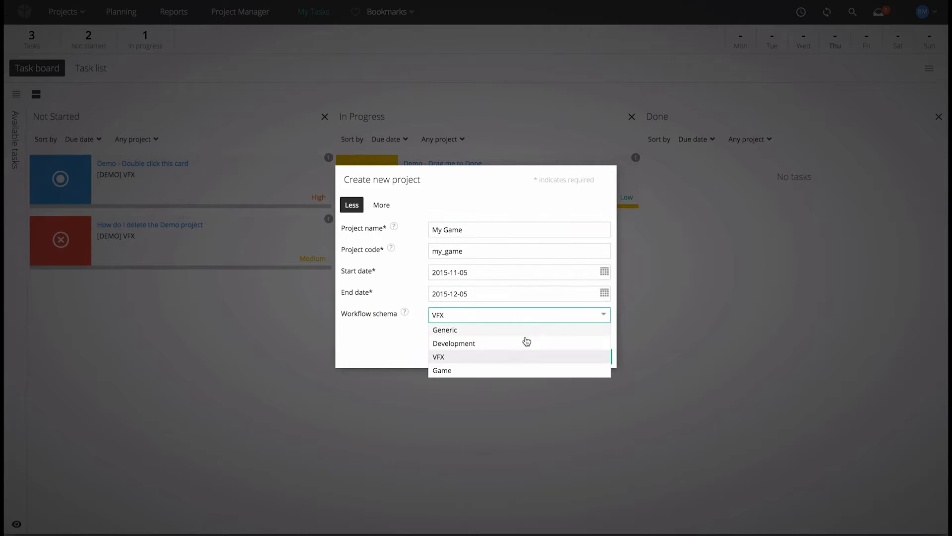